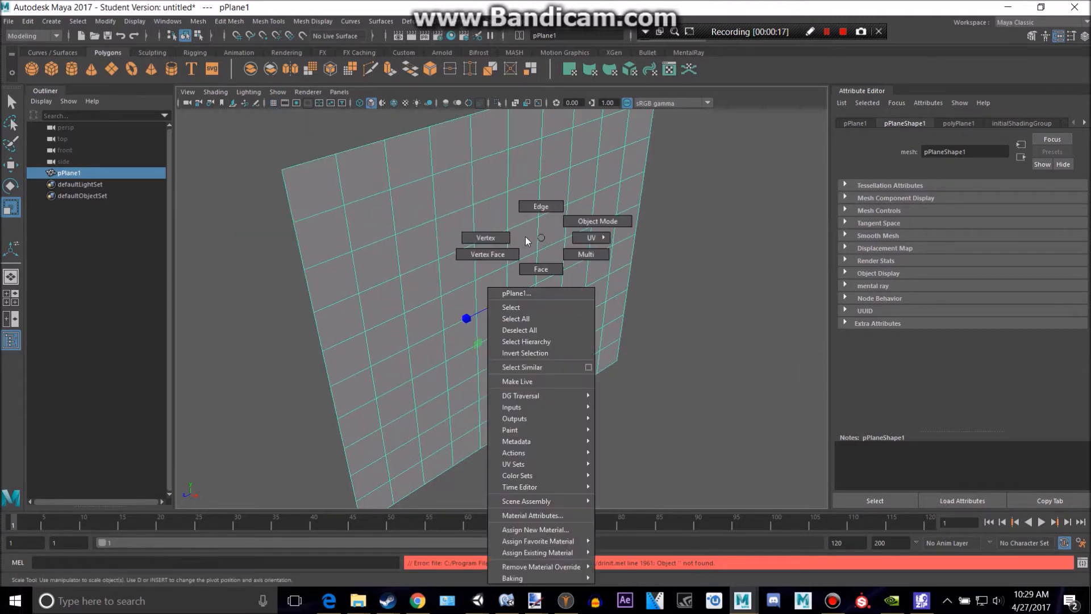
Step: Detach the plane's vertices and separate it into 100 polySurface tiles
{"action": "left_click", "coordinate": [485, 237]}
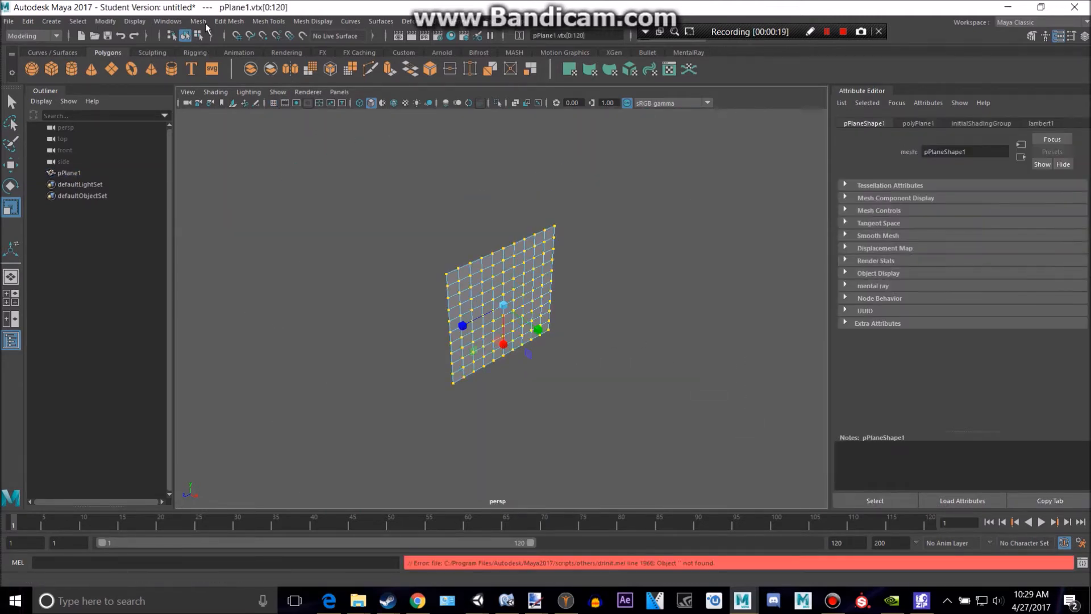
{"action": "left_click", "coordinate": [229, 21]}
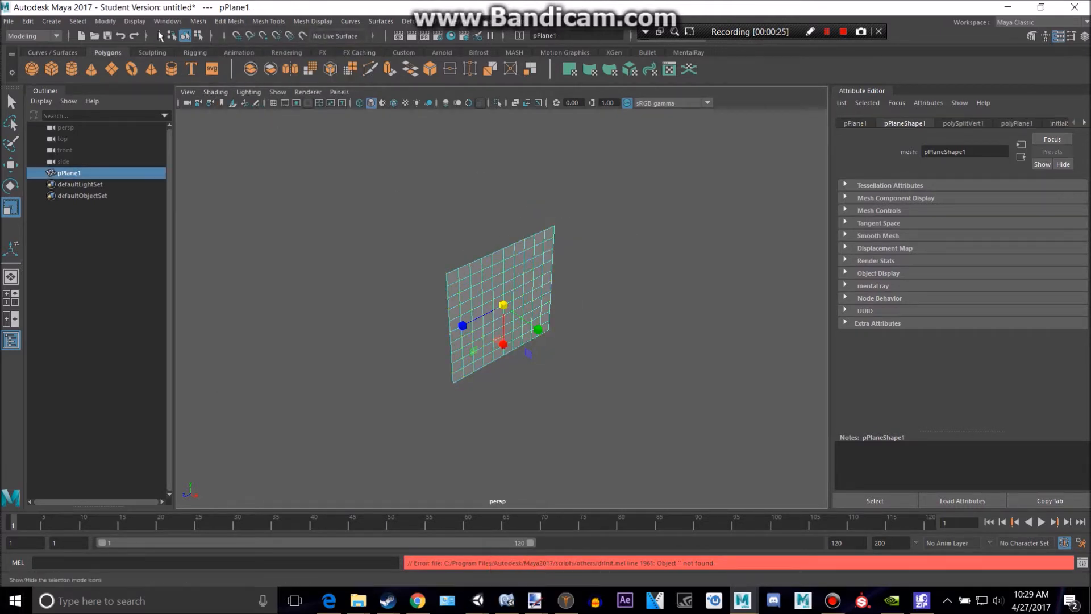
{"action": "left_click", "coordinate": [198, 21]}
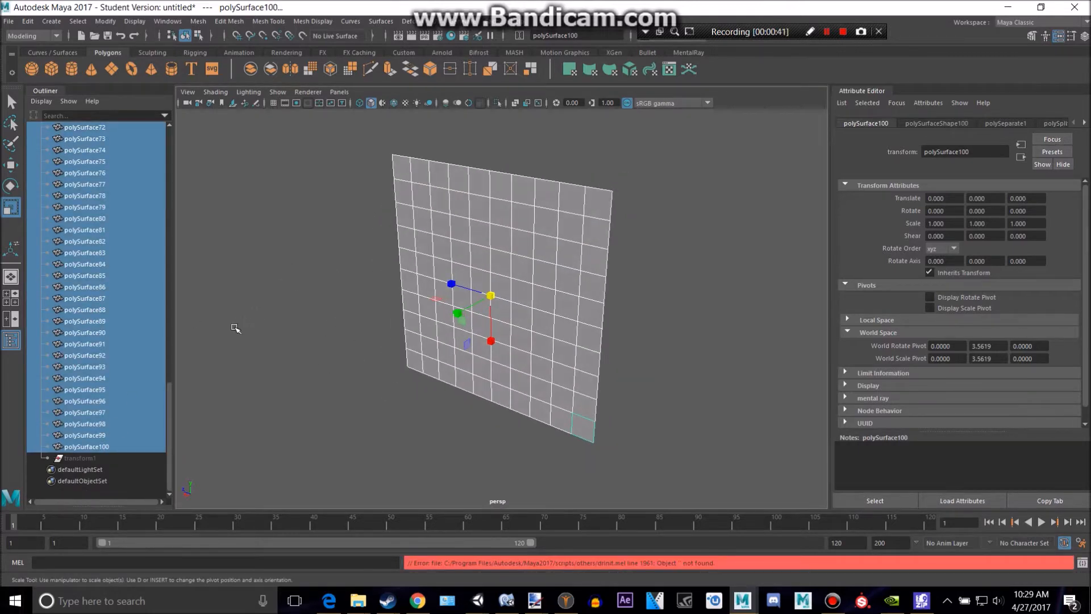
{"action": "mouse_move", "coordinate": [88, 325]}
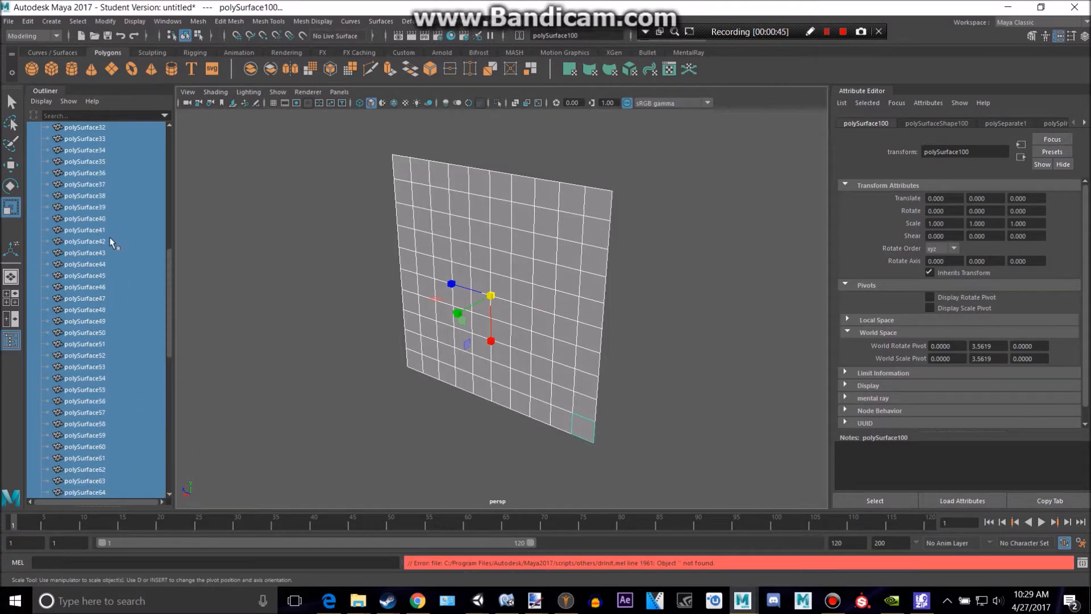
Step: Pick a separated tile in the Outliner for grouping under pPlane1
{"action": "left_click", "coordinate": [85, 287]}
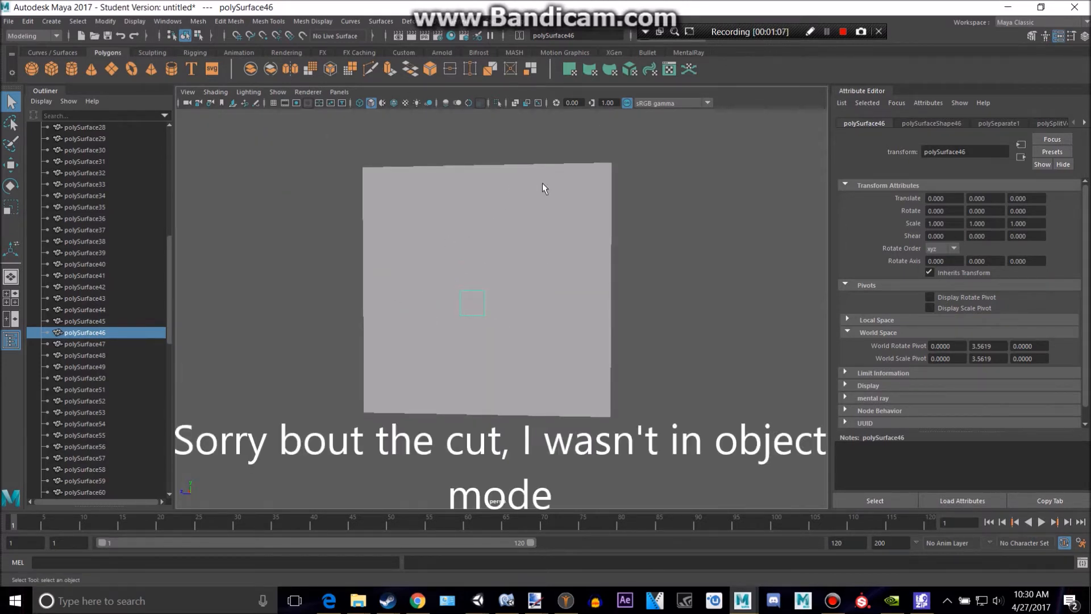
{"action": "mouse_move", "coordinate": [594, 191]}
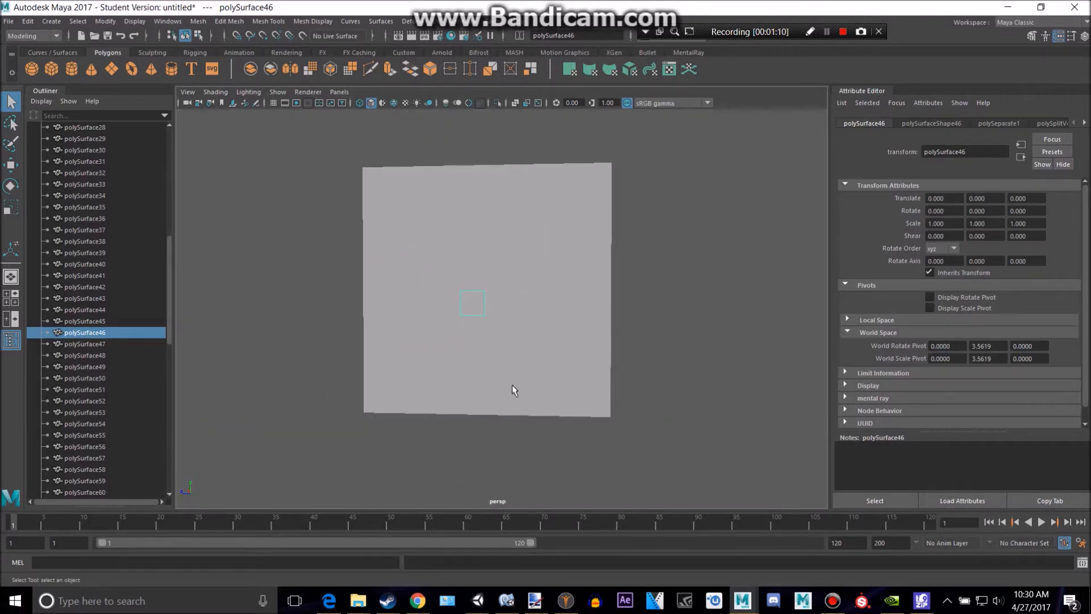
{"action": "mouse_move", "coordinate": [489, 175]}
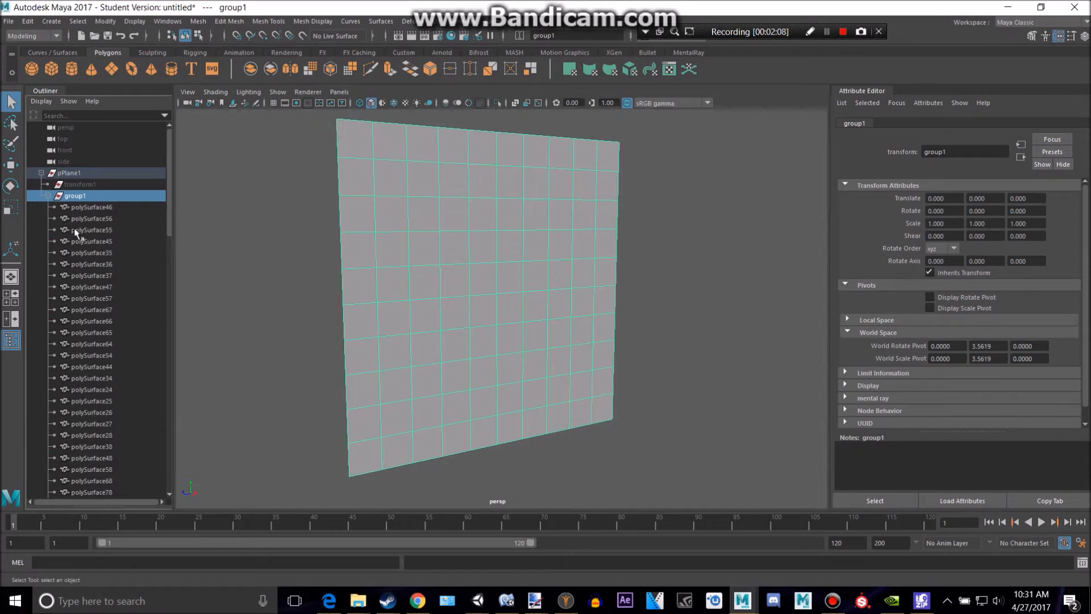
Step: Select polySurface46 and shift-select through the Outliner's remaining polySurface tiles
{"action": "left_click", "coordinate": [91, 207]}
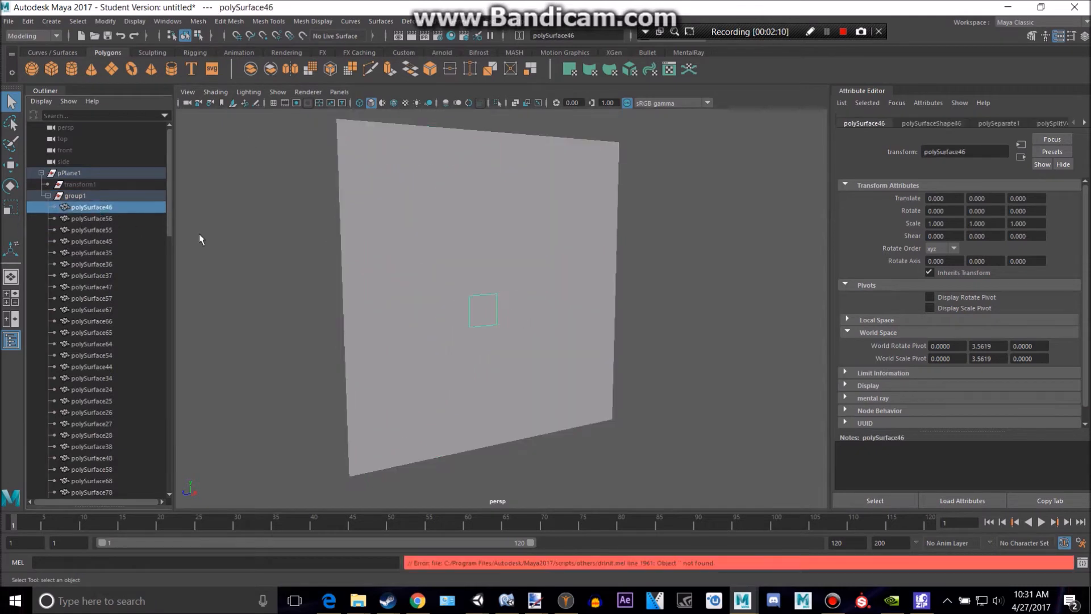
{"action": "left_click", "coordinate": [89, 275]}
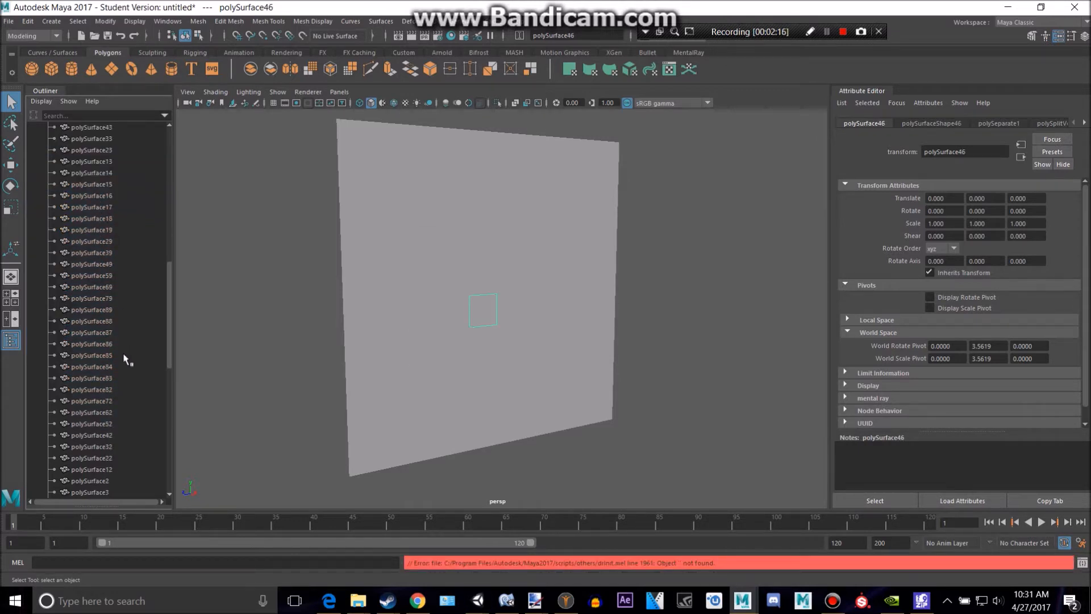
{"action": "scroll", "scroll_direction": "down", "scroll_amount": 3}
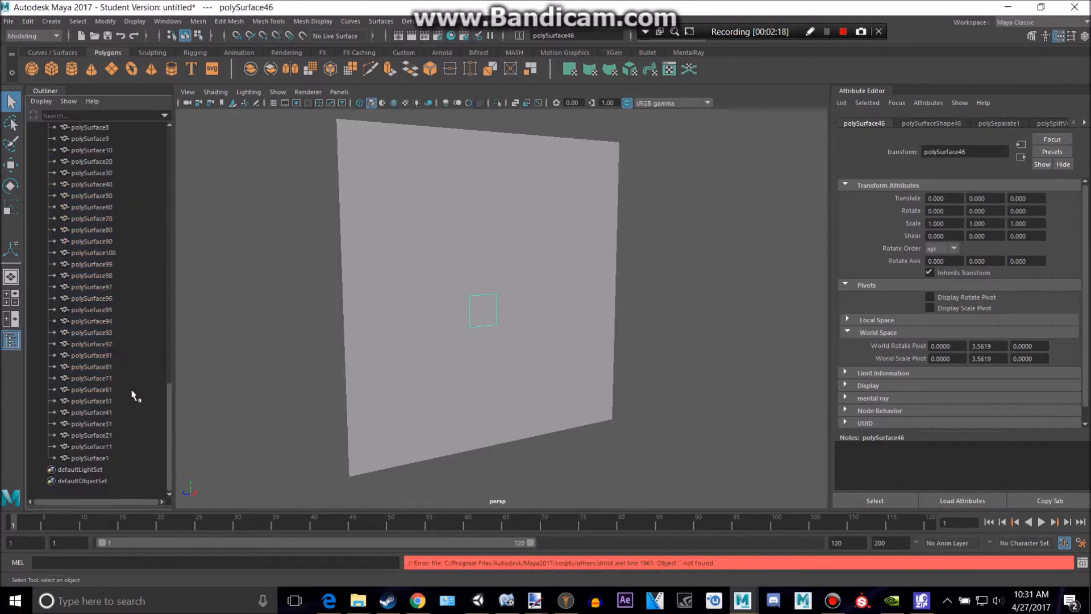
{"action": "mouse_move", "coordinate": [138, 408]}
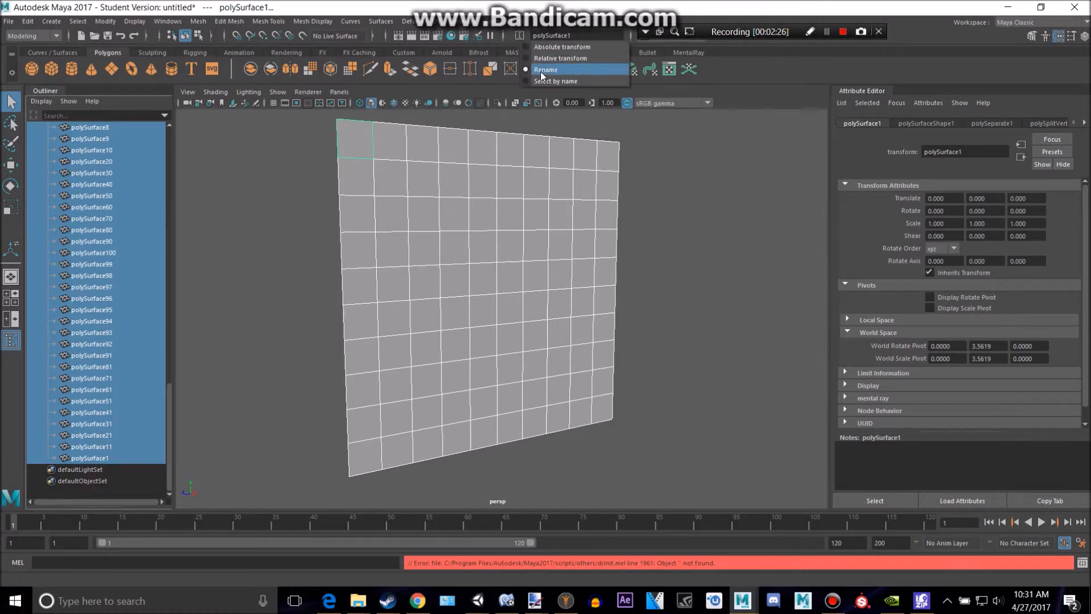
Step: Choose Rename in the input line so all selected tiles become Tutorial1–Tutorial100
{"action": "left_click", "coordinate": [546, 68]}
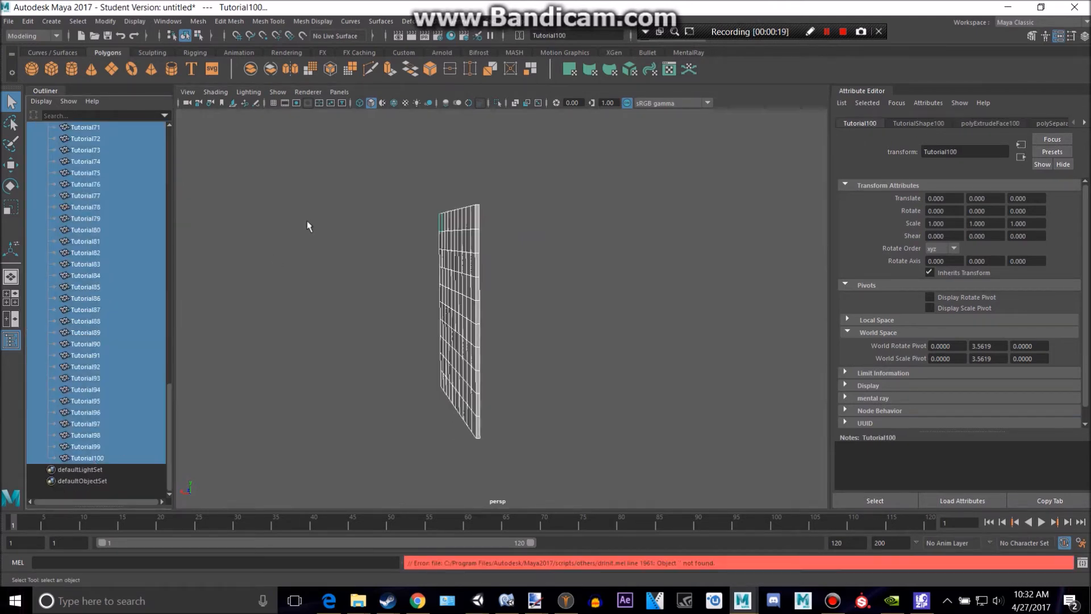
Step: Create a MASH network from the tiles using the Animation menu set
{"action": "left_click", "coordinate": [29, 36]}
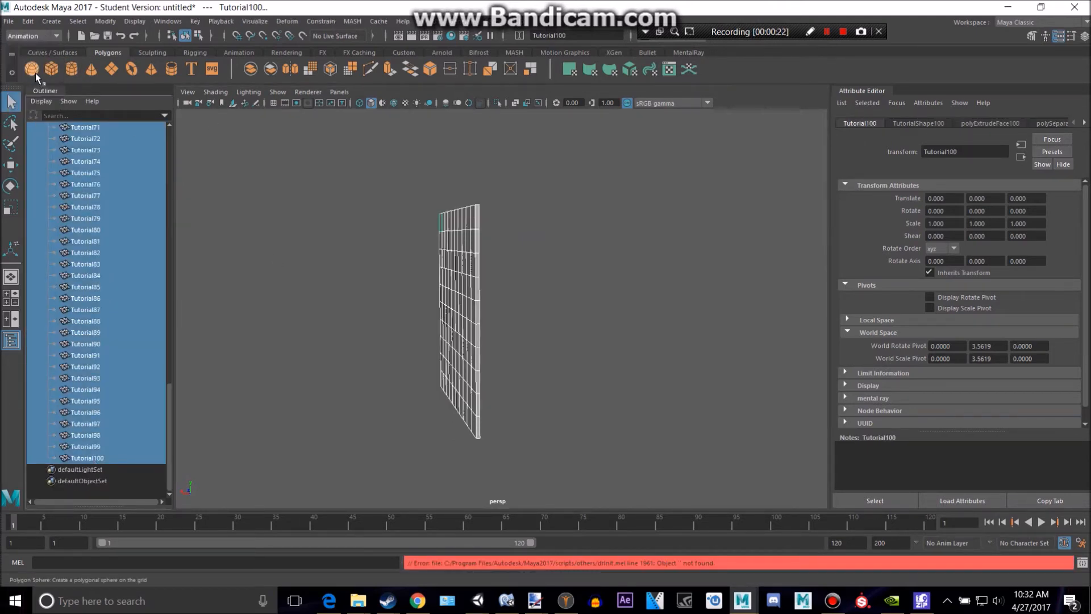
{"action": "left_click", "coordinate": [351, 21]}
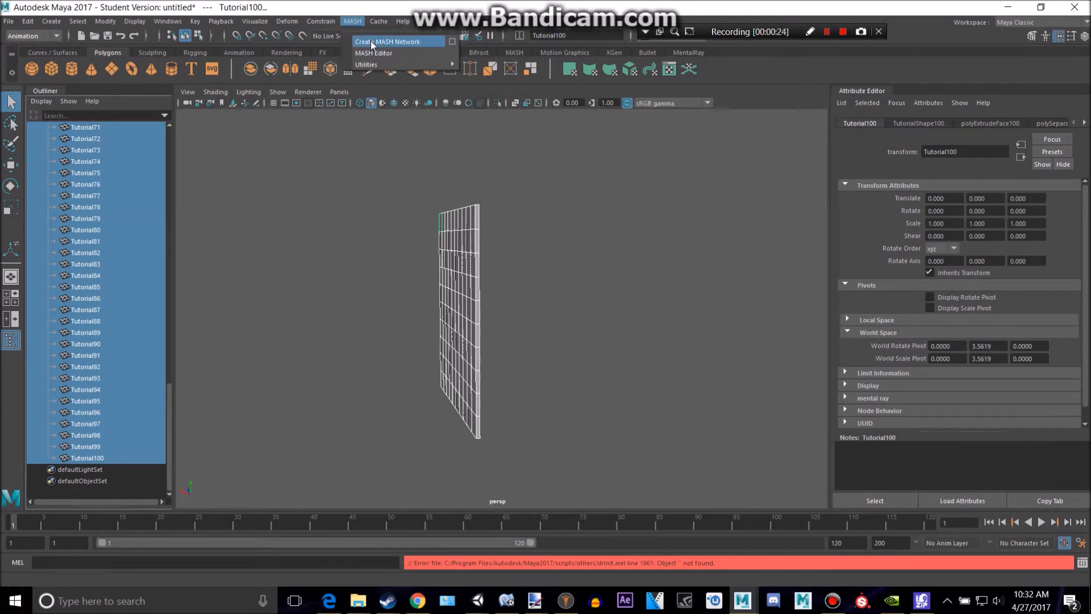
{"action": "left_click", "coordinate": [393, 41]}
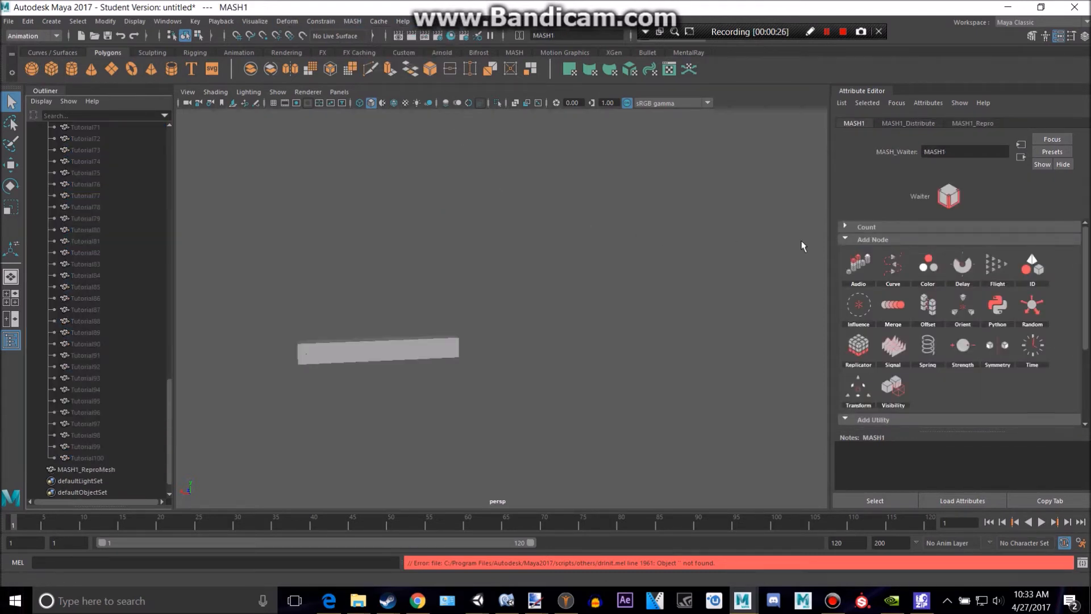
{"action": "mouse_move", "coordinate": [421, 308]}
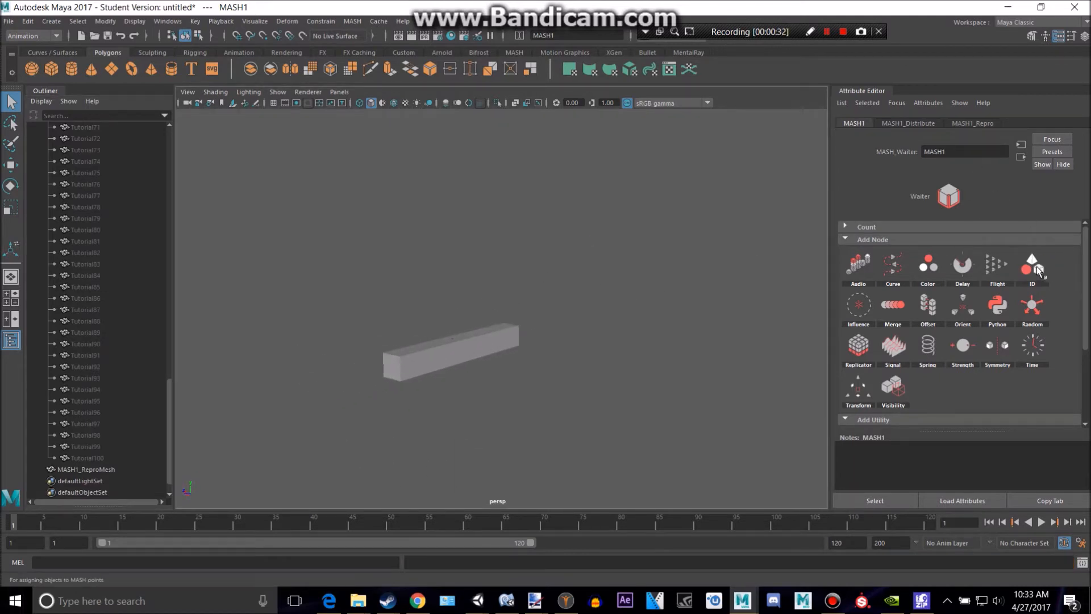
Step: Distribute points by the tiles' initial state and add ID and Audio nodes
{"action": "left_click", "coordinate": [907, 123]}
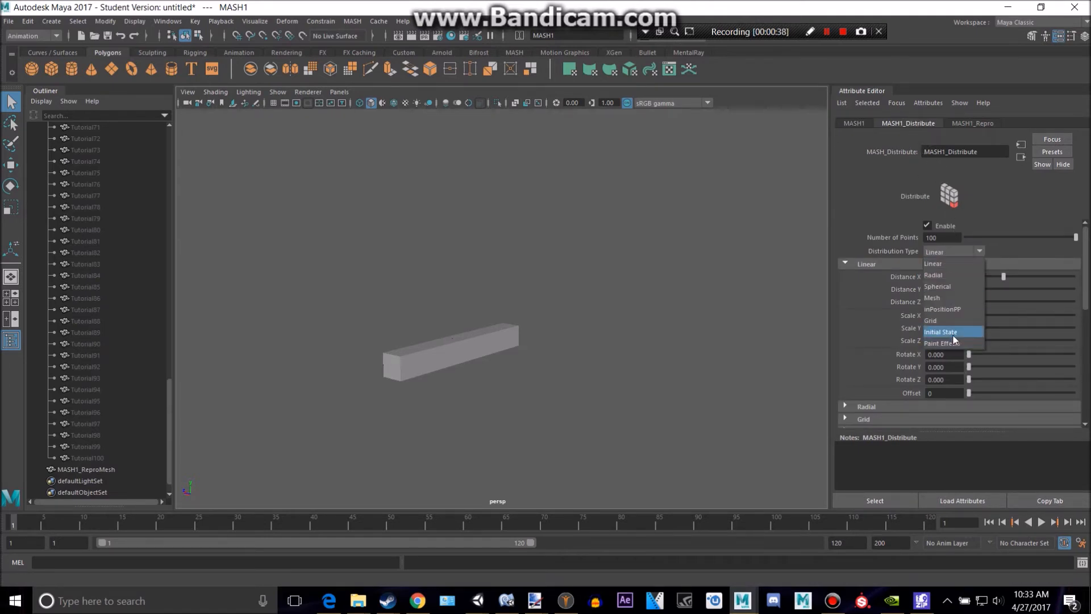
{"action": "left_click", "coordinate": [854, 123]}
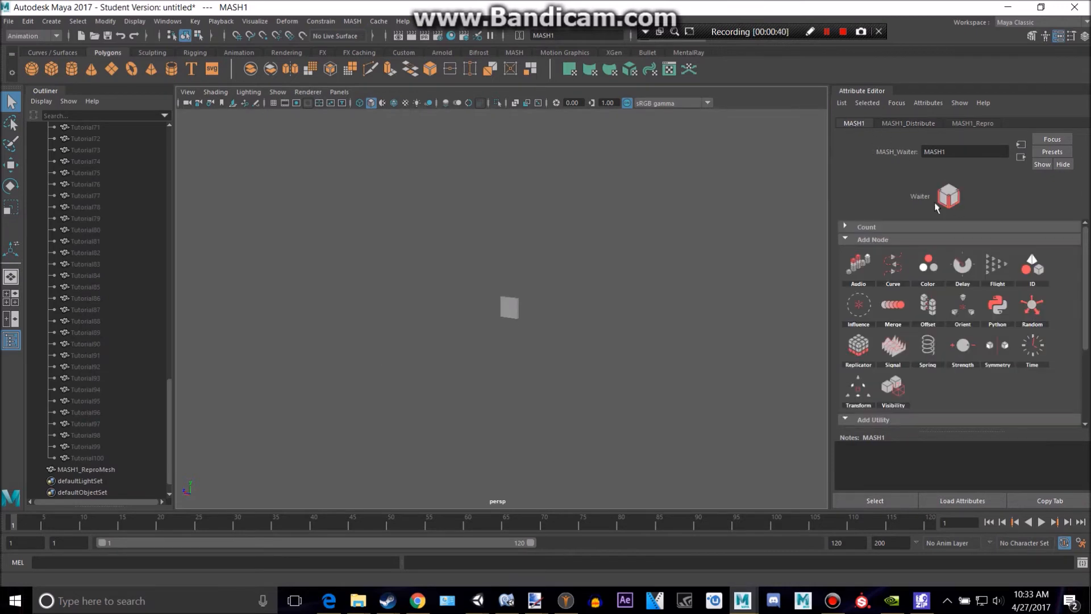
{"action": "mouse_move", "coordinate": [1032, 265]}
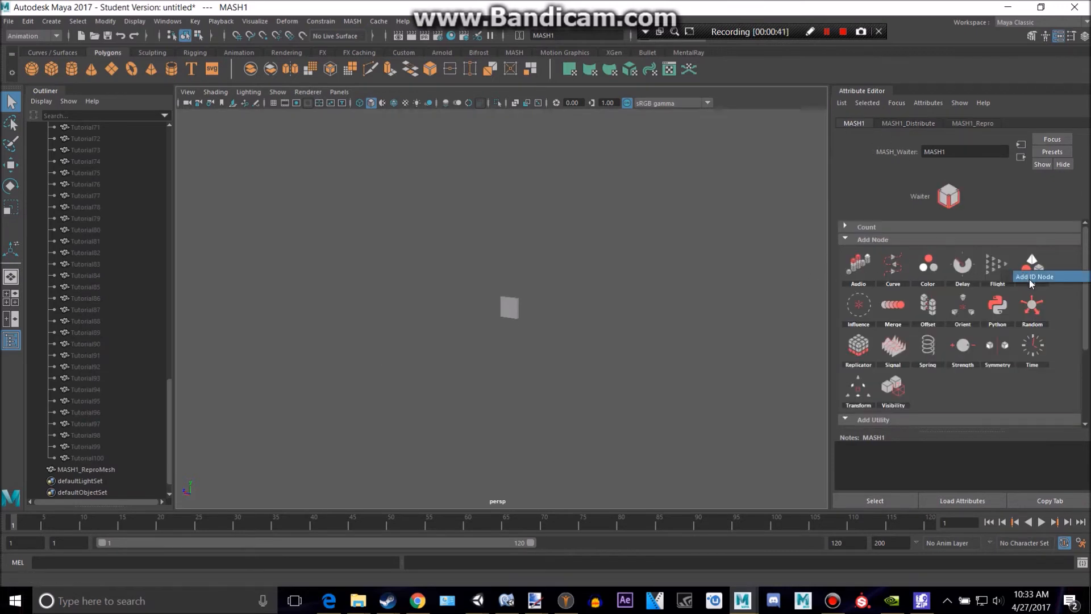
{"action": "left_click", "coordinate": [1031, 265]}
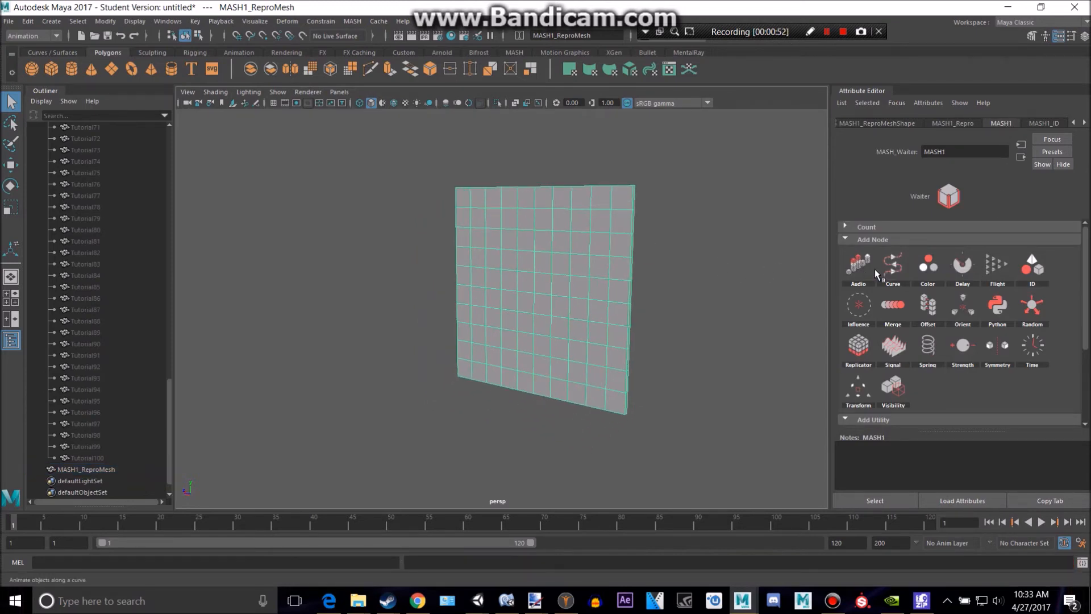
{"action": "left_click", "coordinate": [857, 263]}
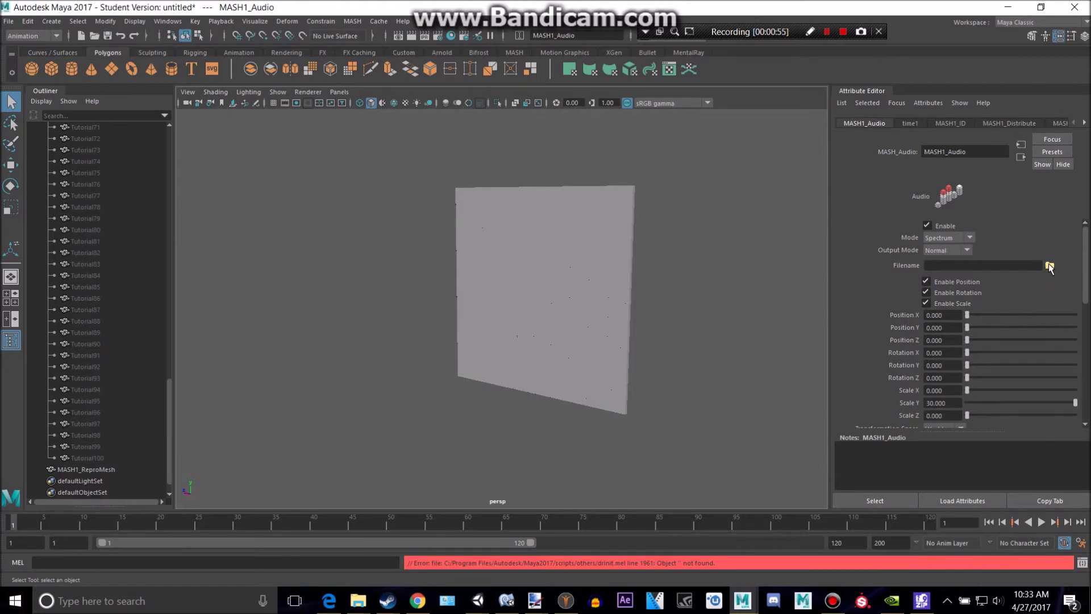
Step: Load the Just Can't Get Enough WAV file as the Audio node's Filename
{"action": "left_click", "coordinate": [1049, 265]}
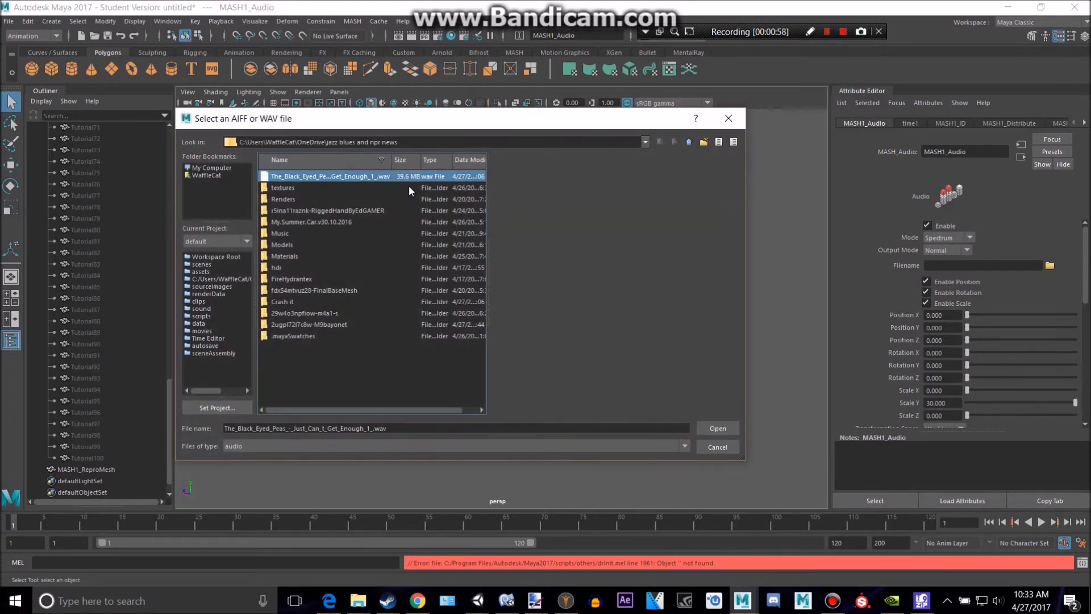
{"action": "mouse_move", "coordinate": [375, 301]}
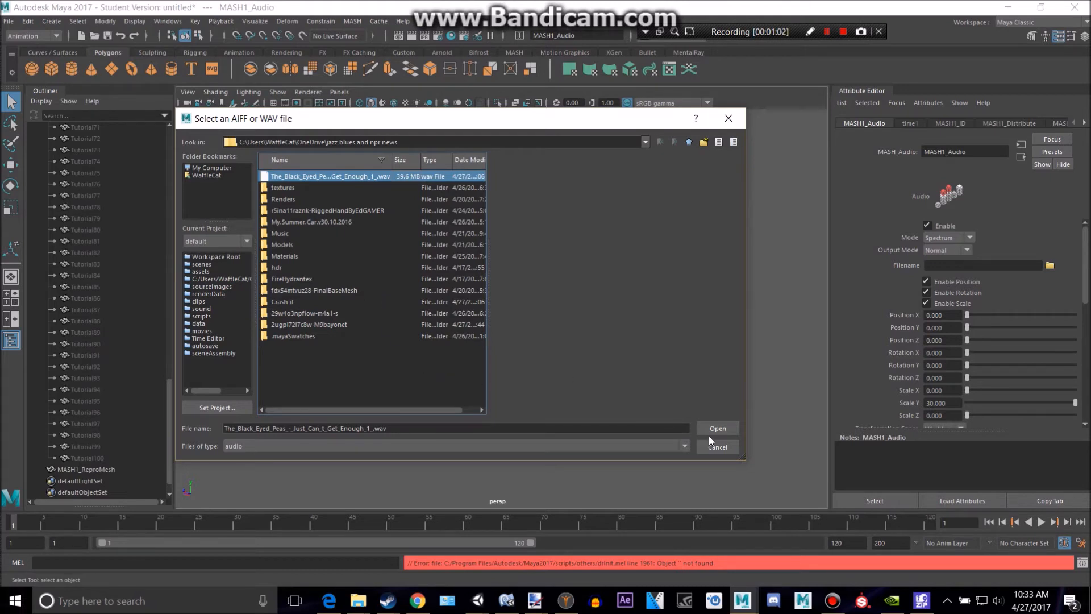
{"action": "mouse_move", "coordinate": [399, 451]}
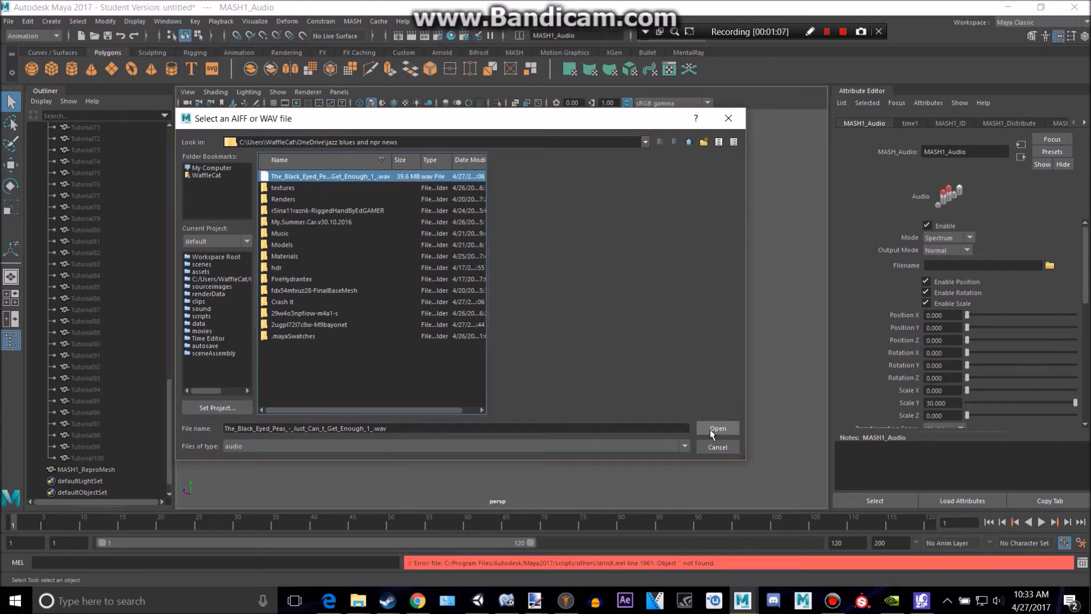
{"action": "left_click", "coordinate": [718, 428]}
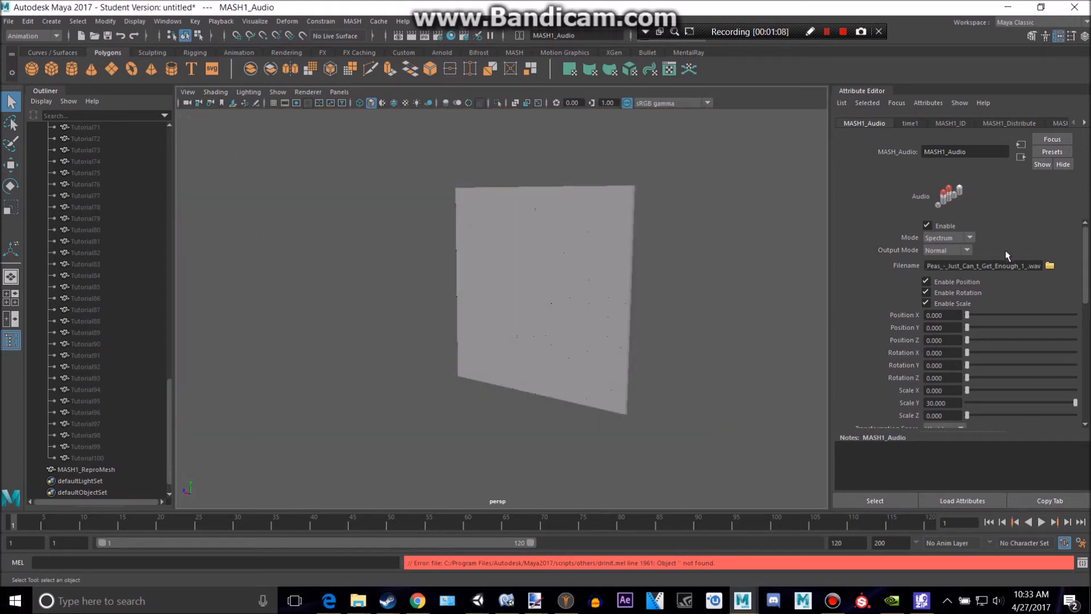
Step: Set MASH1_Audio to 100 max bands, strength 30, y projection axis, and play back
{"action": "scroll", "scroll_direction": "down", "scroll_amount": 3}
{"action": "type", "text": "30"}
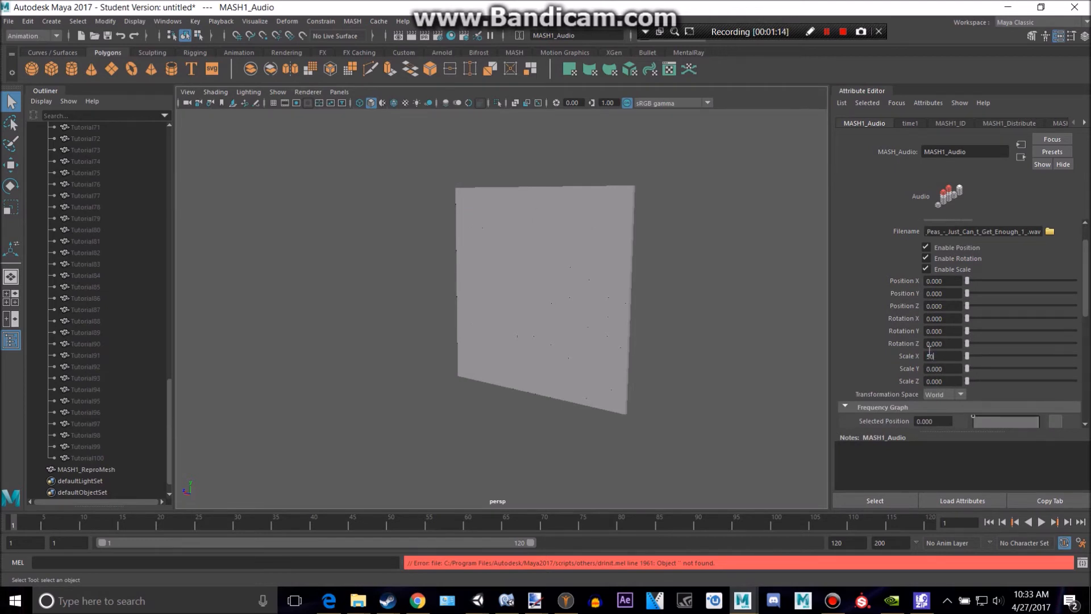
{"action": "scroll", "scroll_direction": "down", "scroll_amount": 3}
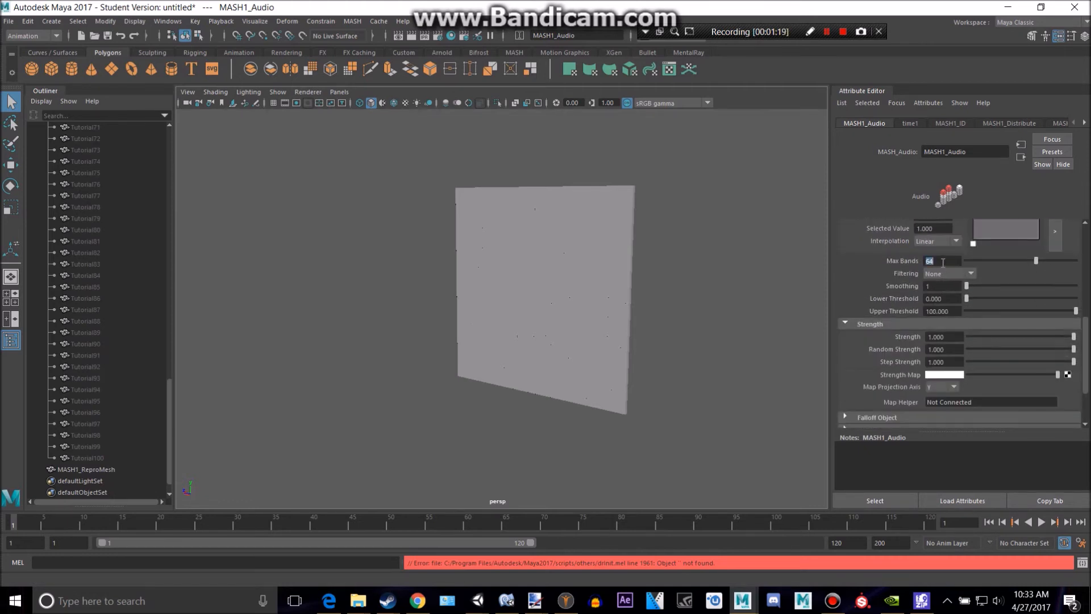
{"action": "type", "text": "100"}
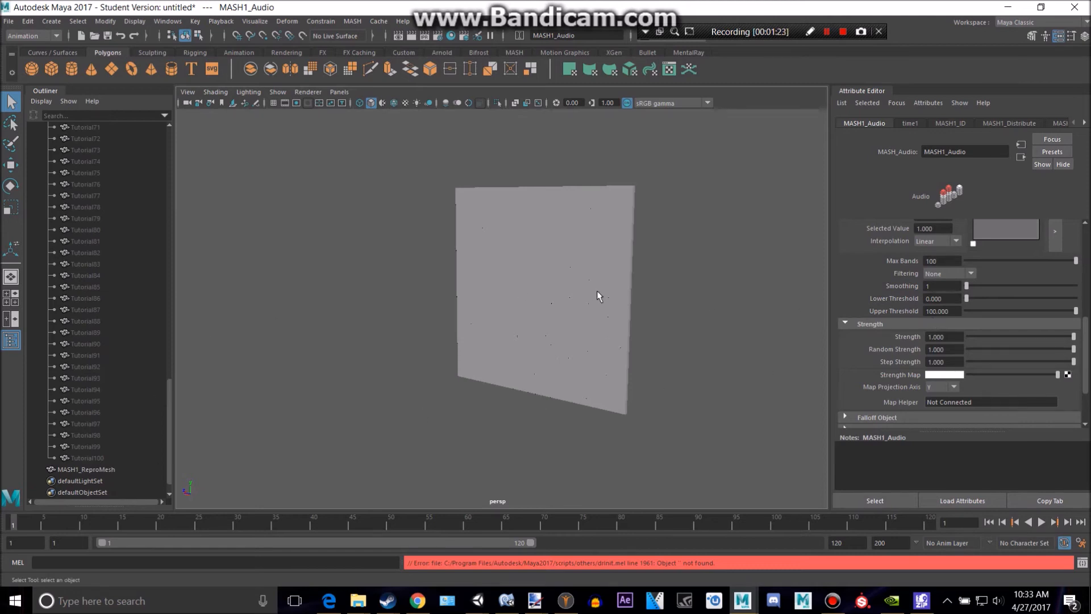
{"action": "mouse_move", "coordinate": [436, 211]}
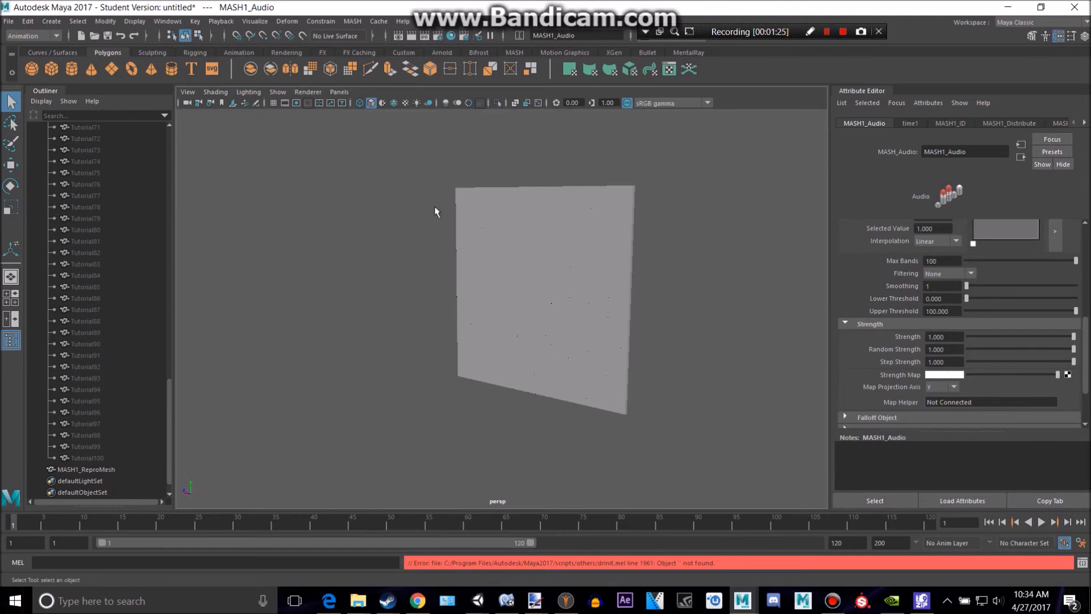
{"action": "mouse_move", "coordinate": [972, 328]}
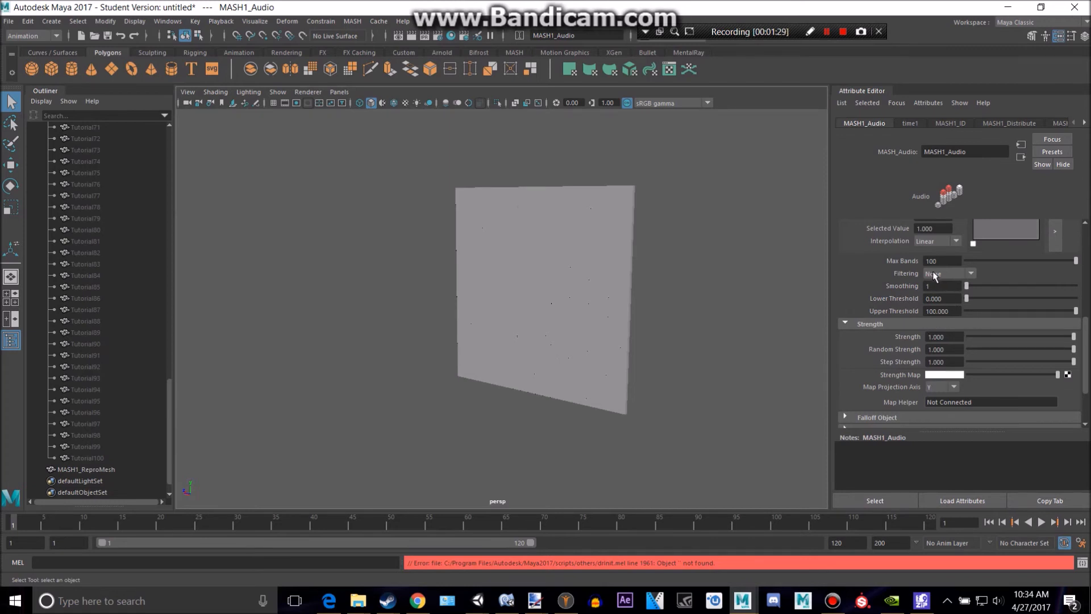
{"action": "left_click", "coordinate": [966, 273]}
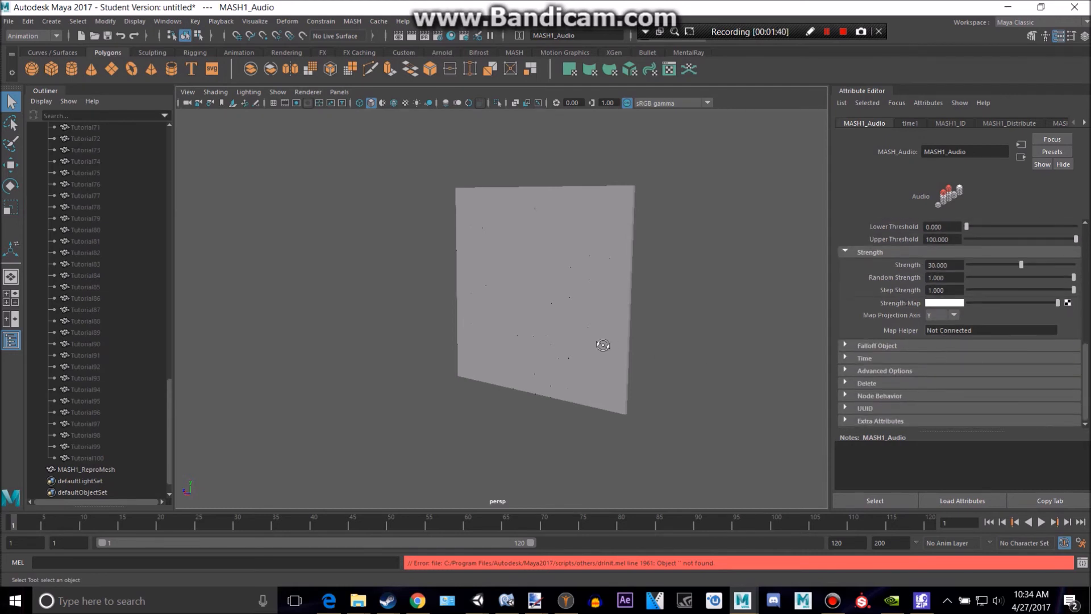
{"action": "left_click", "coordinate": [1044, 527]}
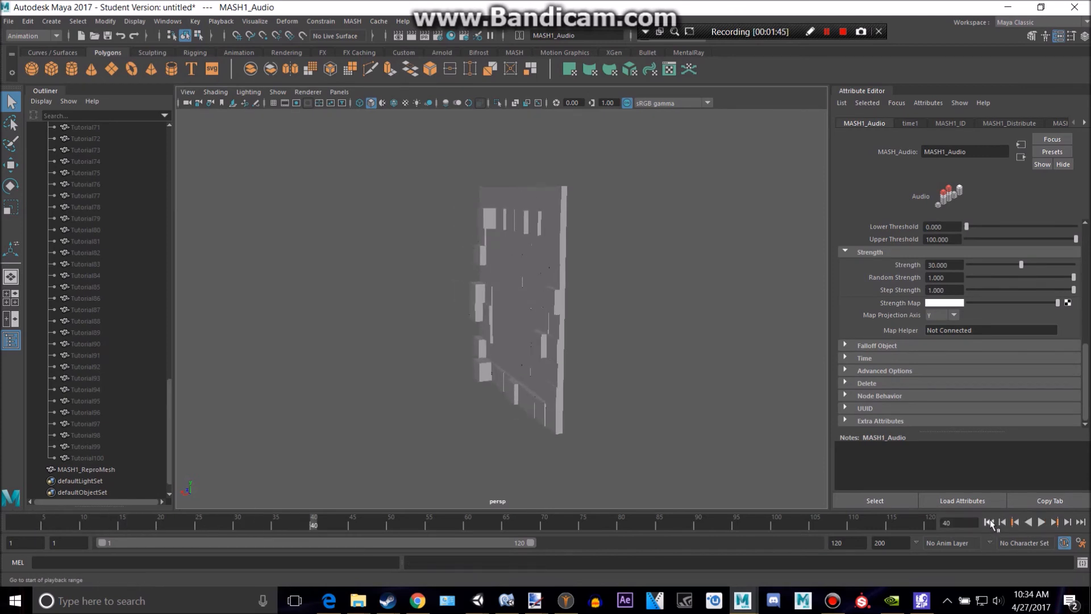
Step: Rewind playback, then filter the import browser to audio and navigate to the track's folder
{"action": "left_click", "coordinate": [992, 522]}
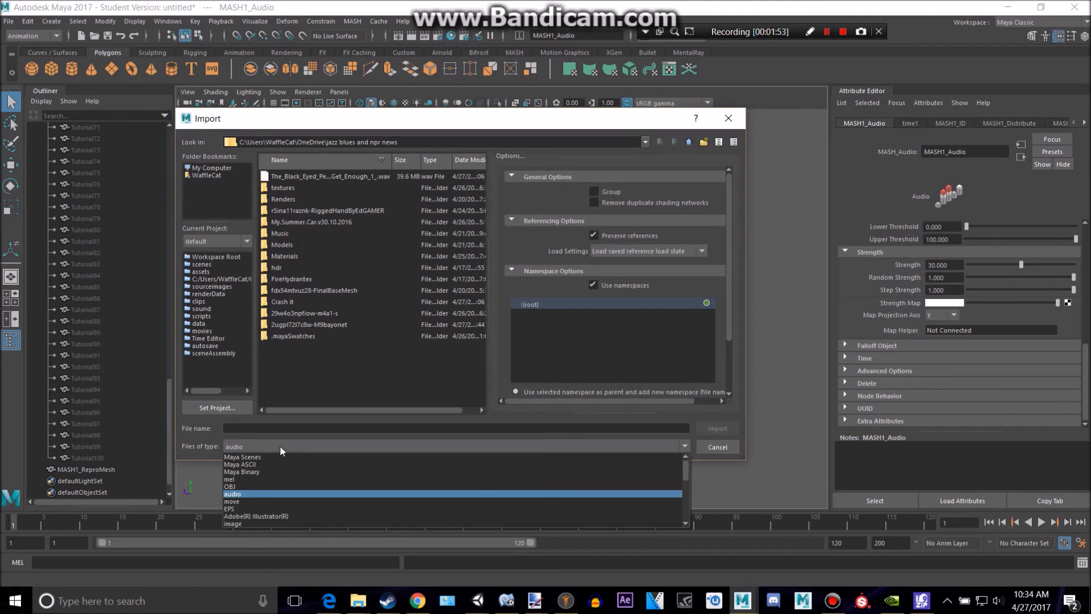
{"action": "left_click", "coordinate": [232, 493]}
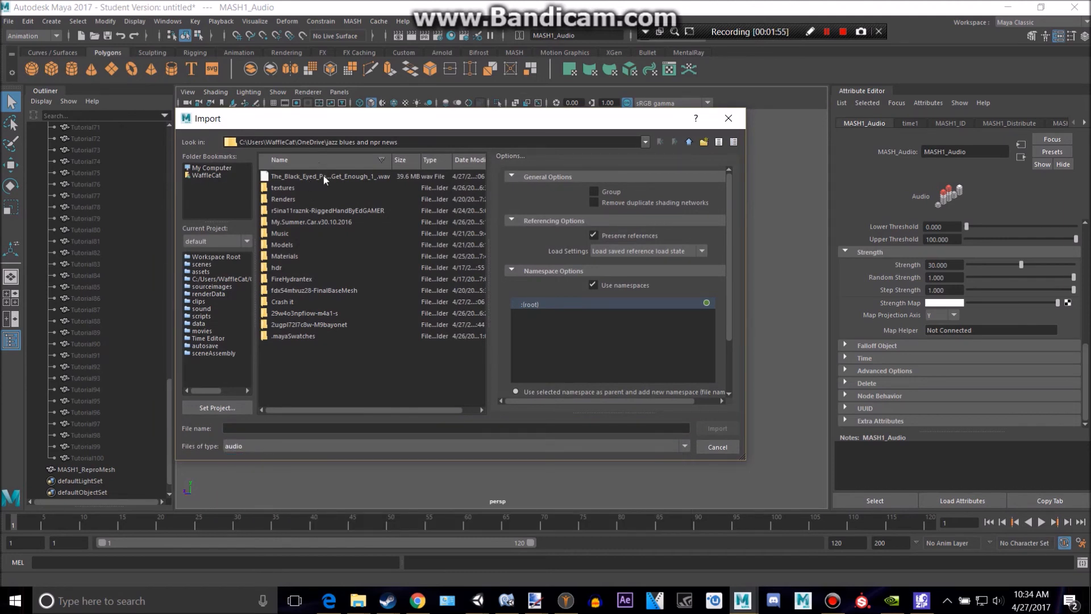
{"action": "left_click", "coordinate": [205, 175]}
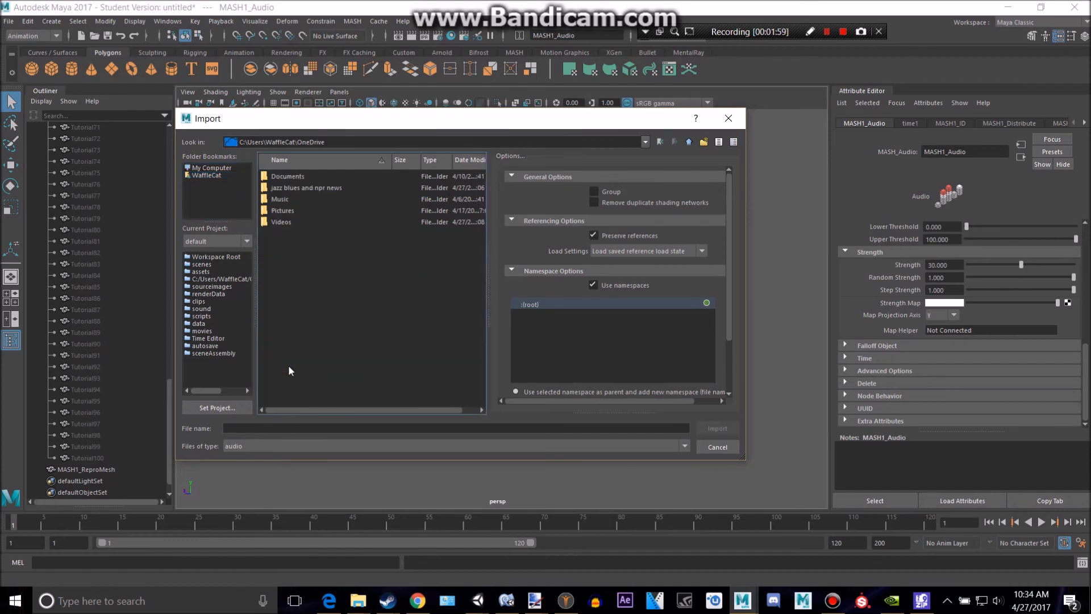
{"action": "double_click", "coordinate": [306, 188]}
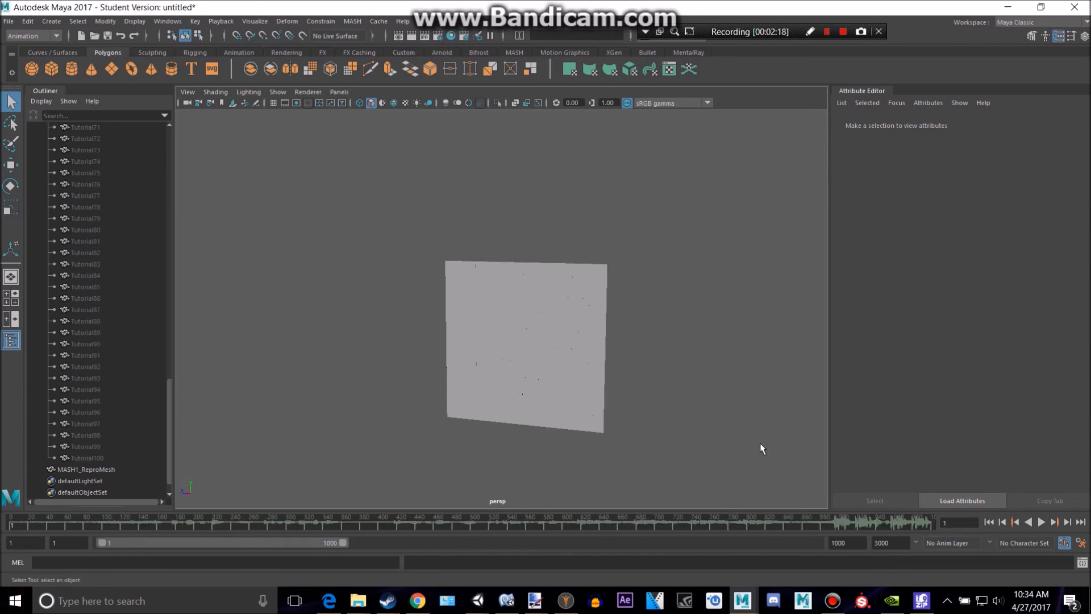
{"action": "left_click", "coordinate": [1041, 522]}
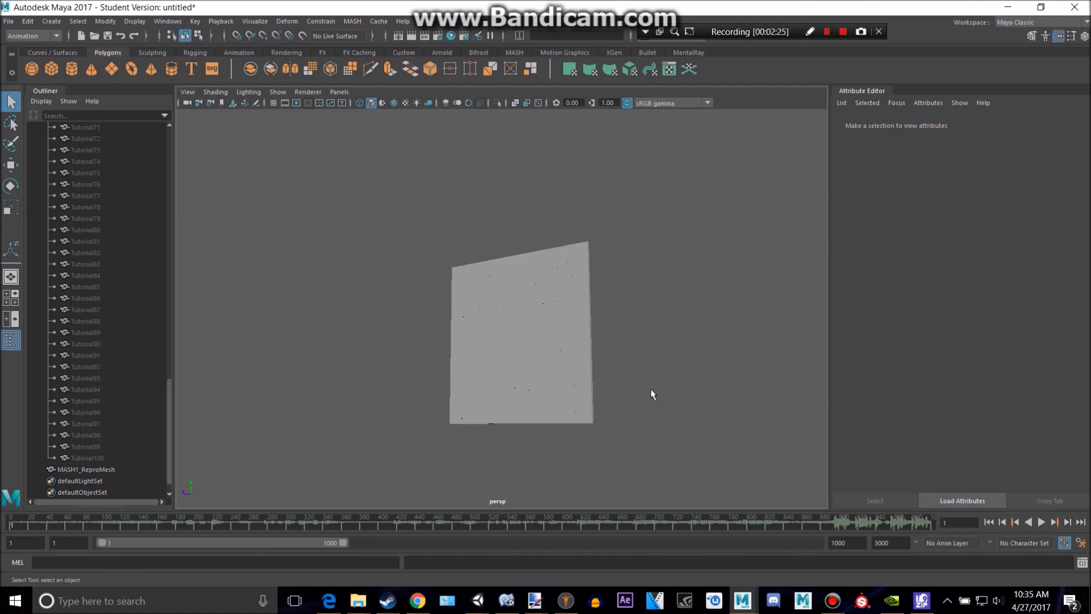
{"action": "left_click_drag", "start_coordinate": [652, 394], "coordinate": [589, 358]}
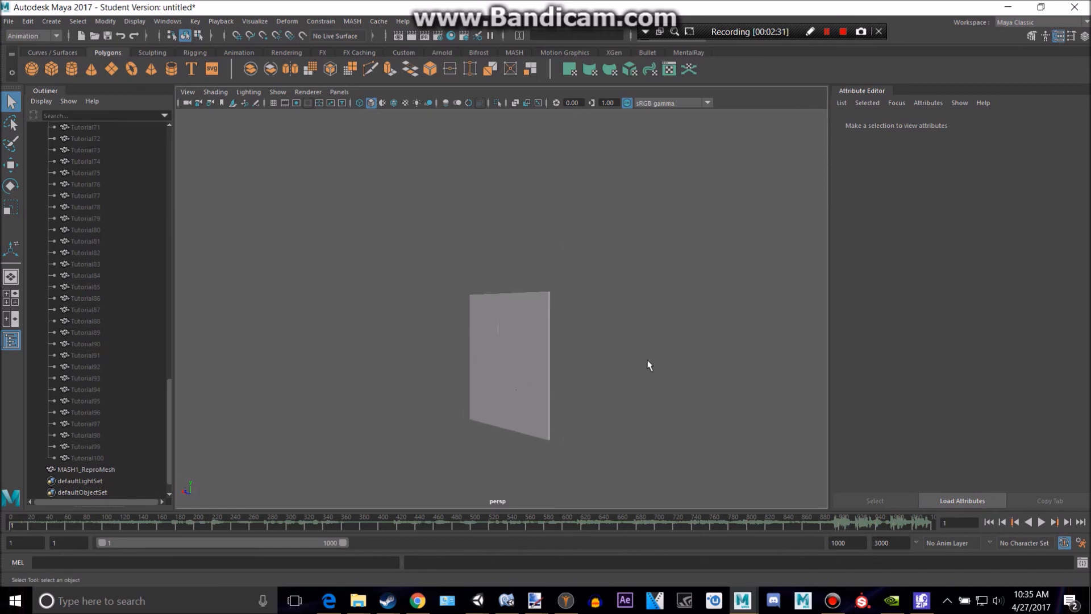
{"action": "mouse_move", "coordinate": [772, 144]}
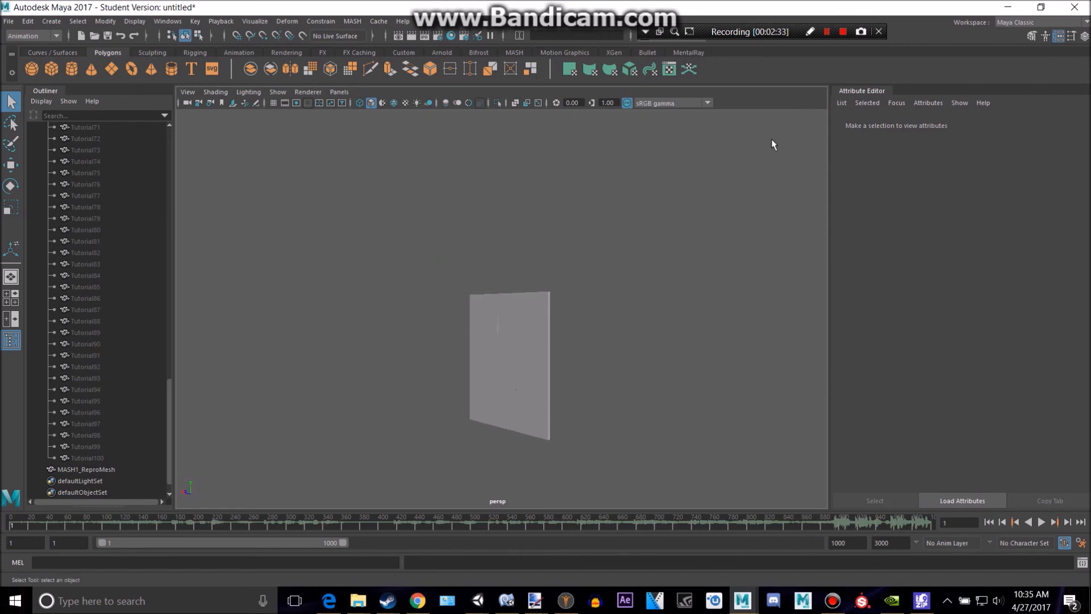